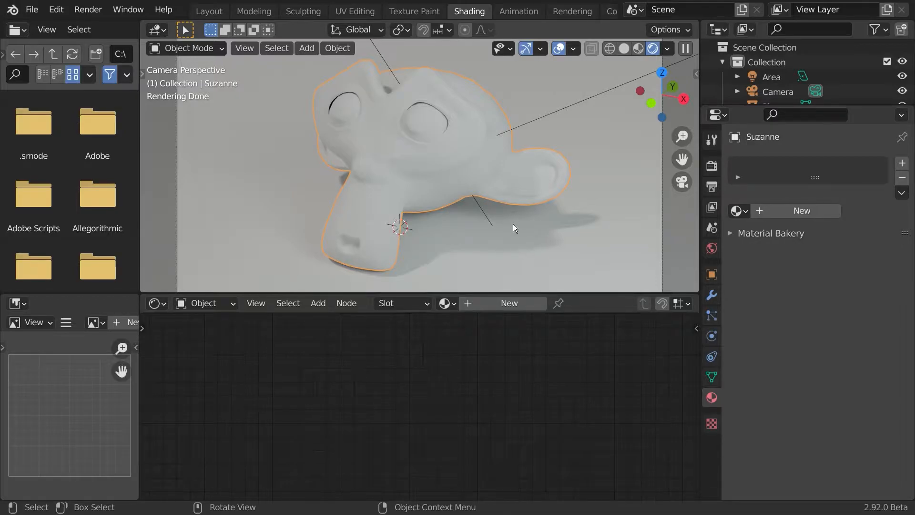
pyautogui.moveTo(507, 227)
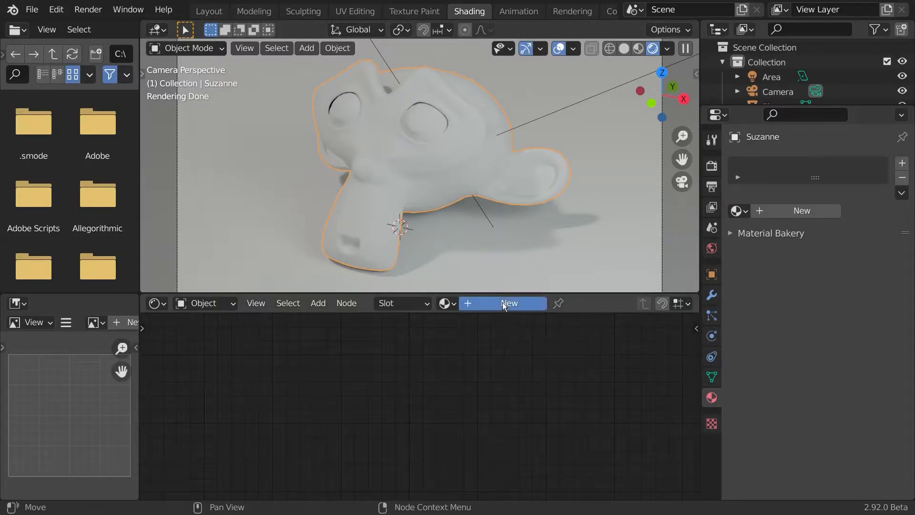
# - Create a new material on Suzanne with a previewed Wireframe node, Size 0.001
pyautogui.click(509, 303)
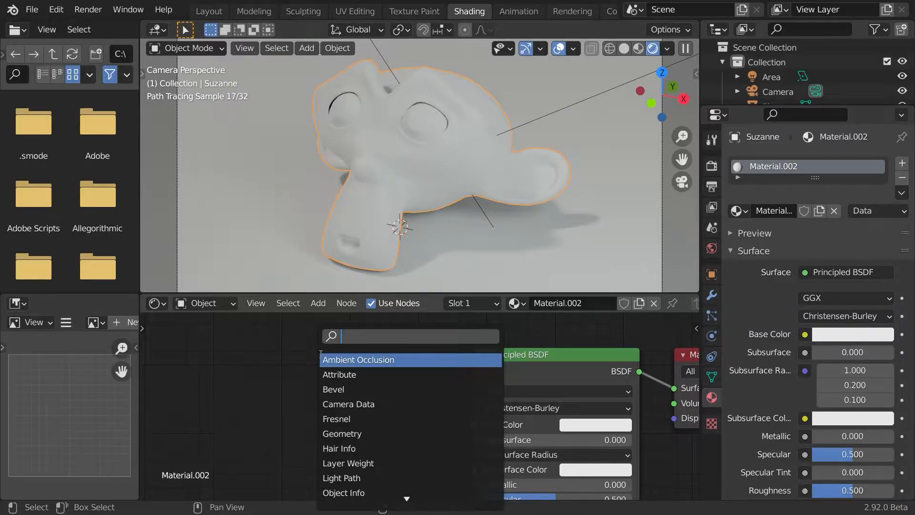
pyautogui.write('w')
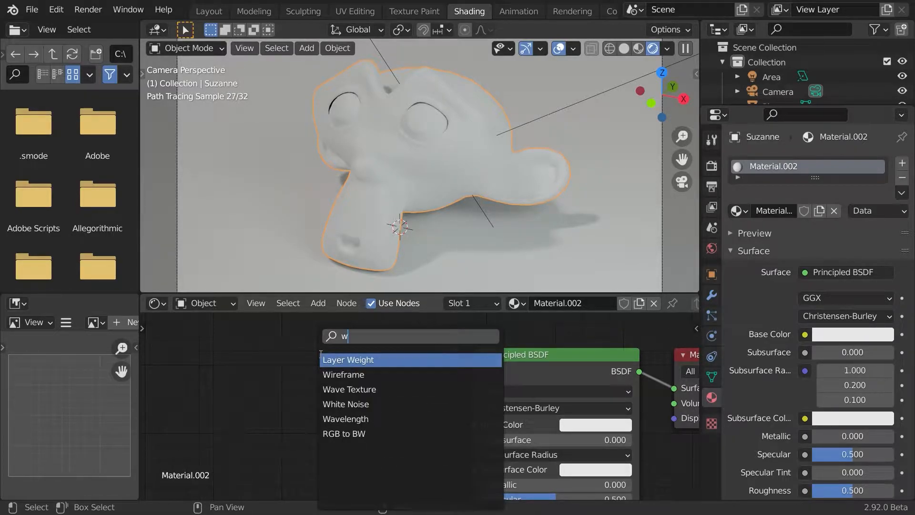
pyautogui.click(344, 374)
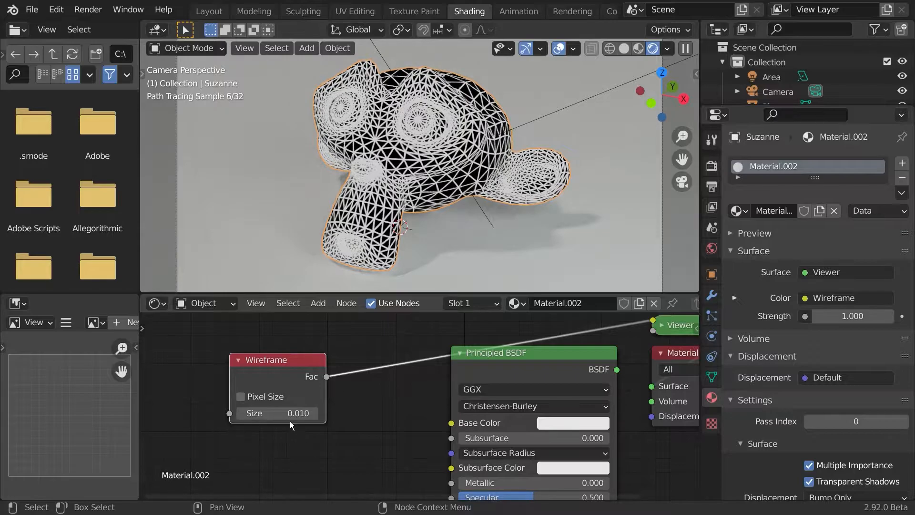
pyautogui.doubleClick(281, 413)
pyautogui.write('0.001')
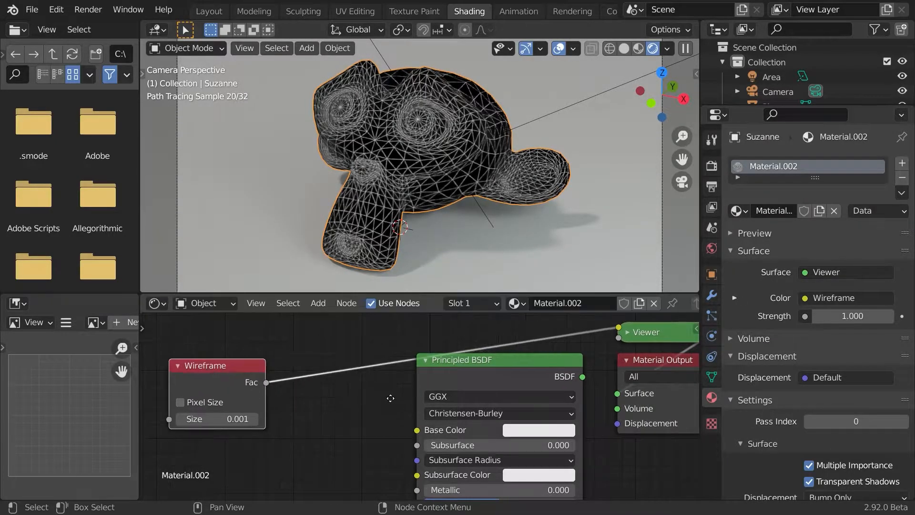
# - Add a MixRGB node driven by Wireframe Fac and feed its colour into Principled Base Color
pyautogui.click(318, 303)
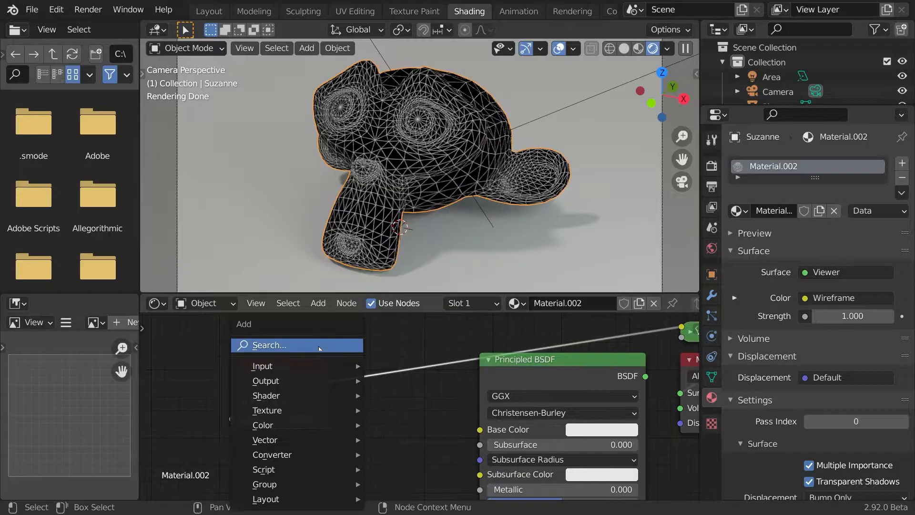
pyautogui.write('mix')
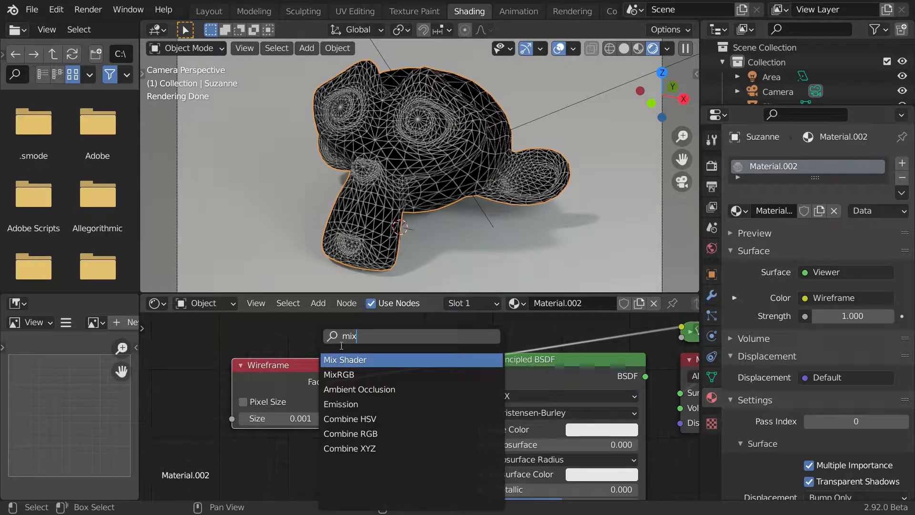
pyautogui.click(339, 374)
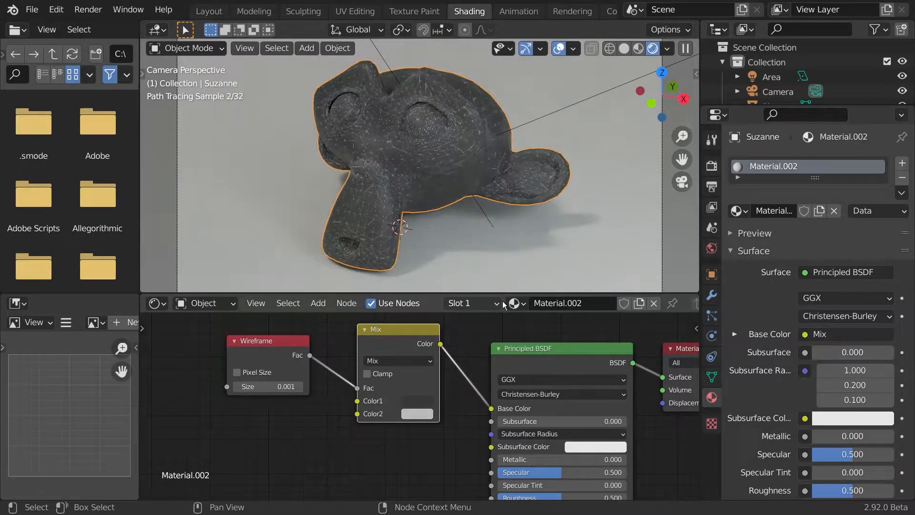
pyautogui.click(417, 413)
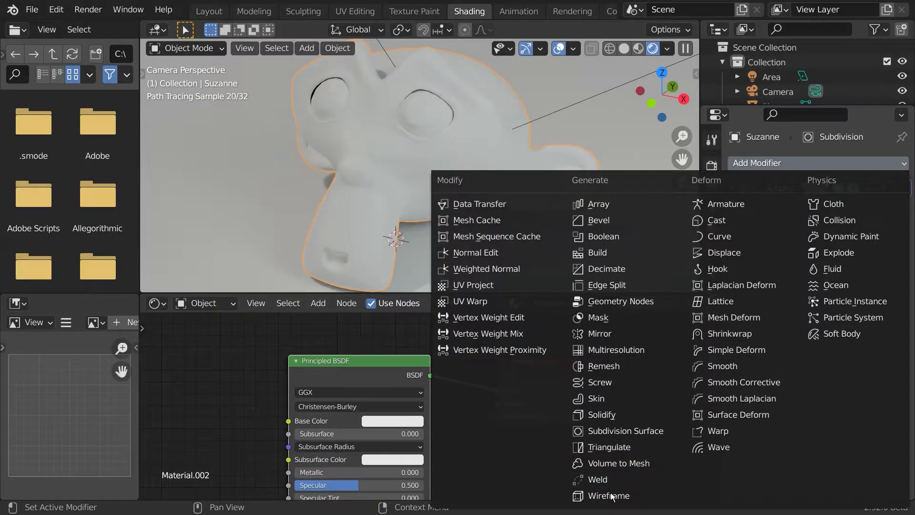
# - Add a Wireframe modifier and overlay a duplicated Suzanne cage over the smooth original
pyautogui.click(607, 496)
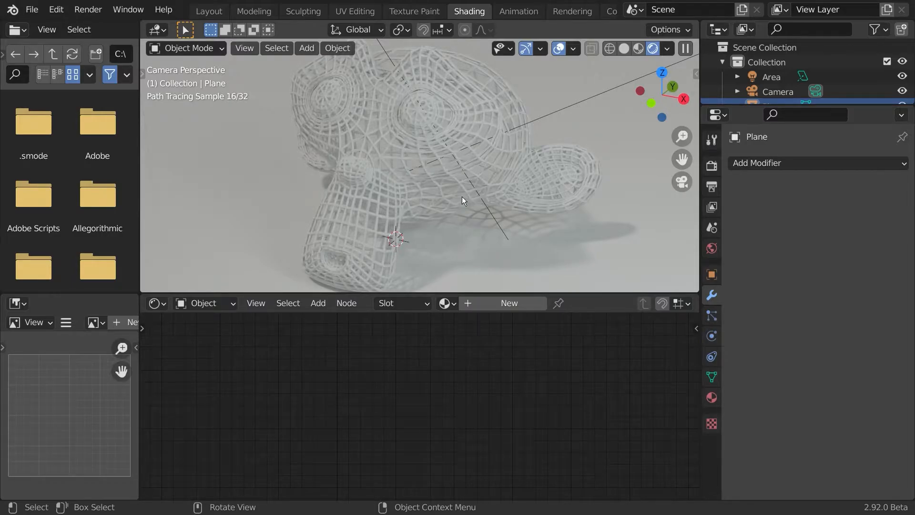
pyautogui.moveTo(401, 158)
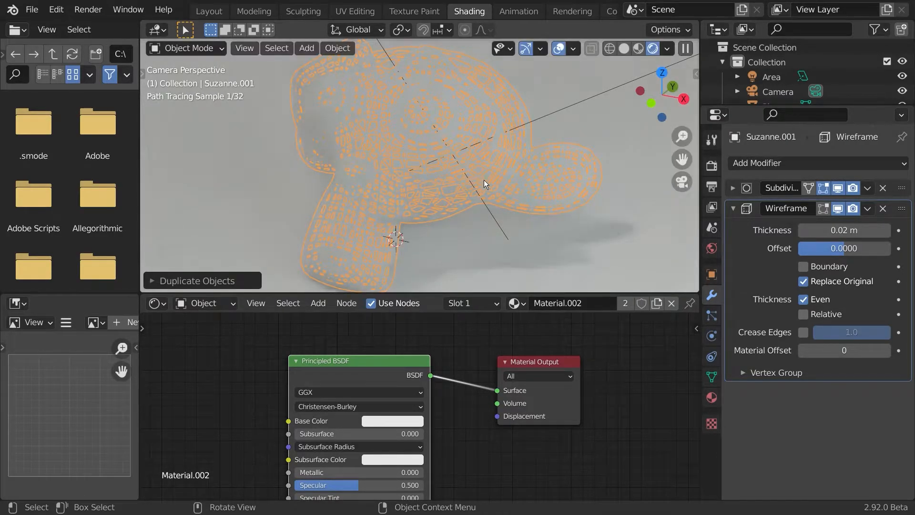
pyautogui.click(883, 209)
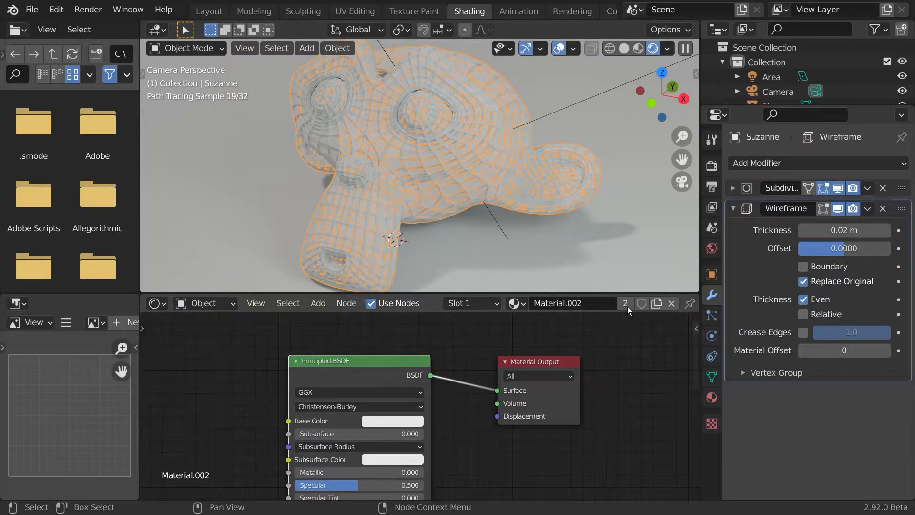
pyautogui.click(392, 420)
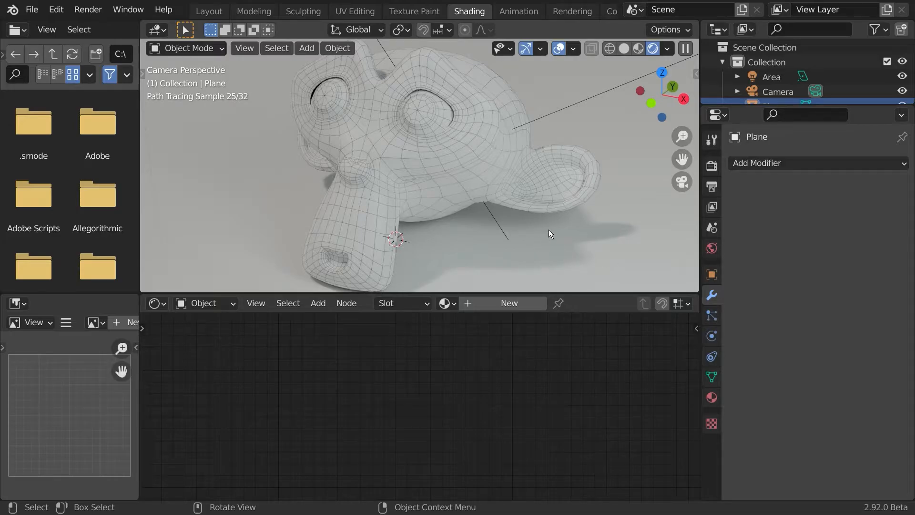
# - Make Suzanne's material single-user as Material.003 with a light grey base colour and save test.blend
pyautogui.moveTo(550, 233); pyautogui.dragTo(511, 238)
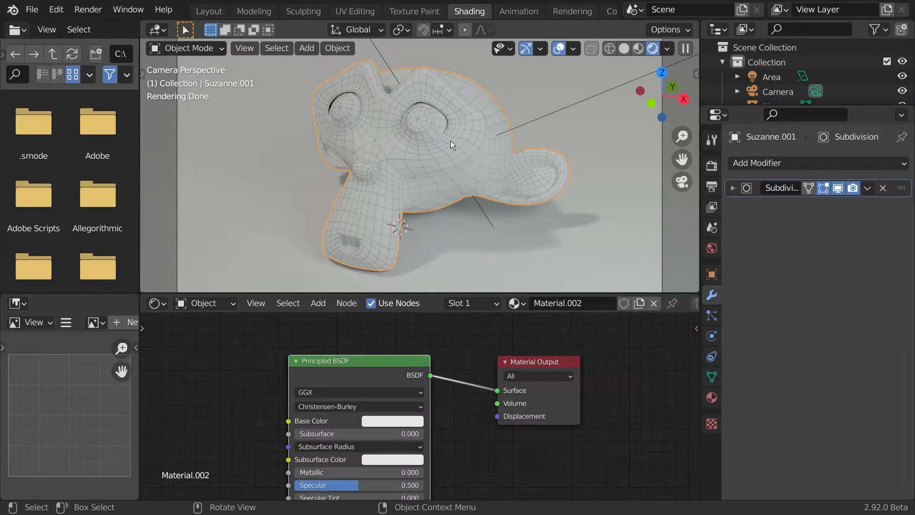
pyautogui.click(759, 163)
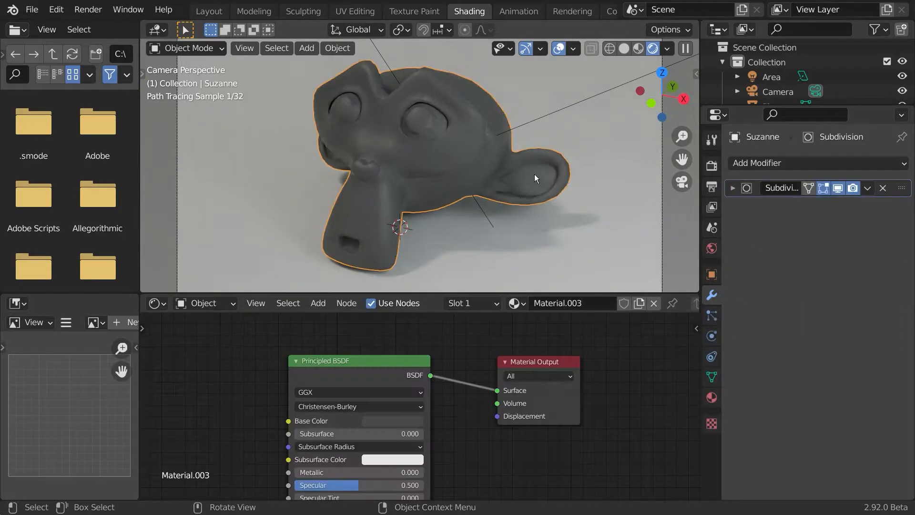
pyautogui.click(391, 420)
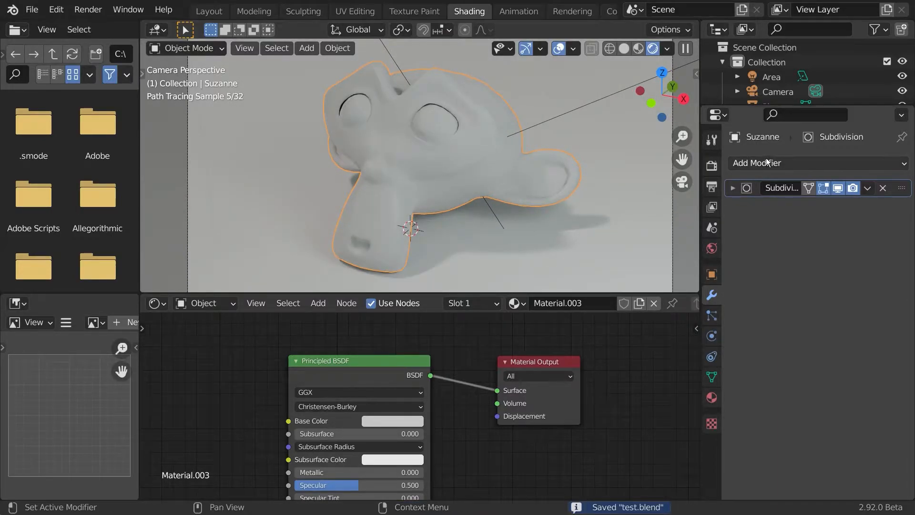
# - Add a Bevel modifier with Amount 0.001 m, Limit Method None, Shading panel expanded
pyautogui.click(756, 164)
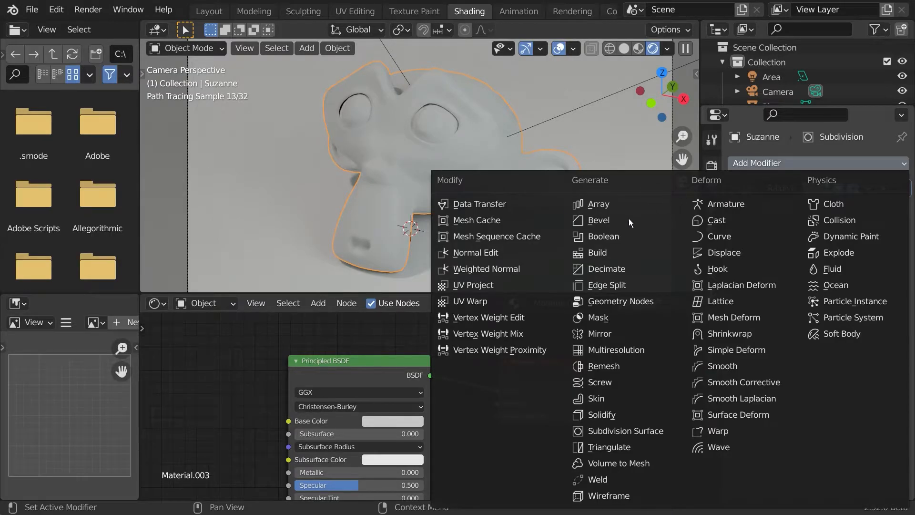
pyautogui.click(598, 221)
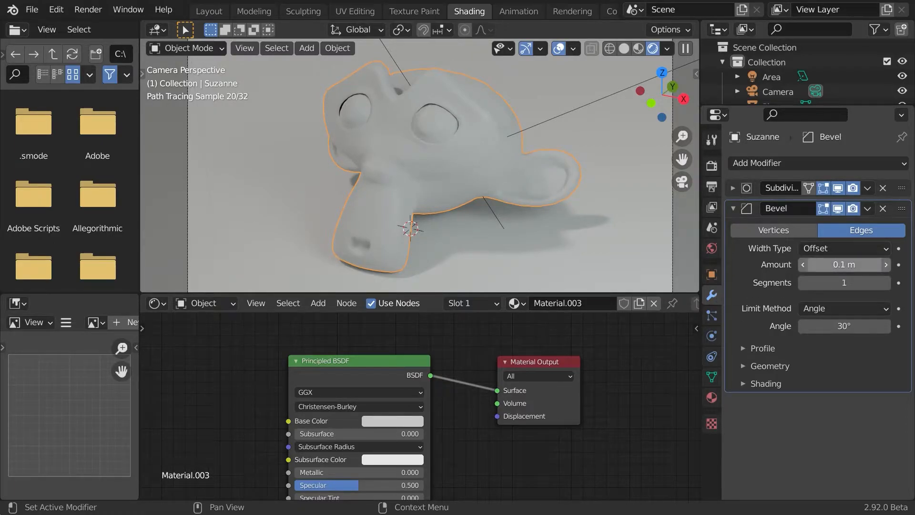
pyautogui.click(843, 264)
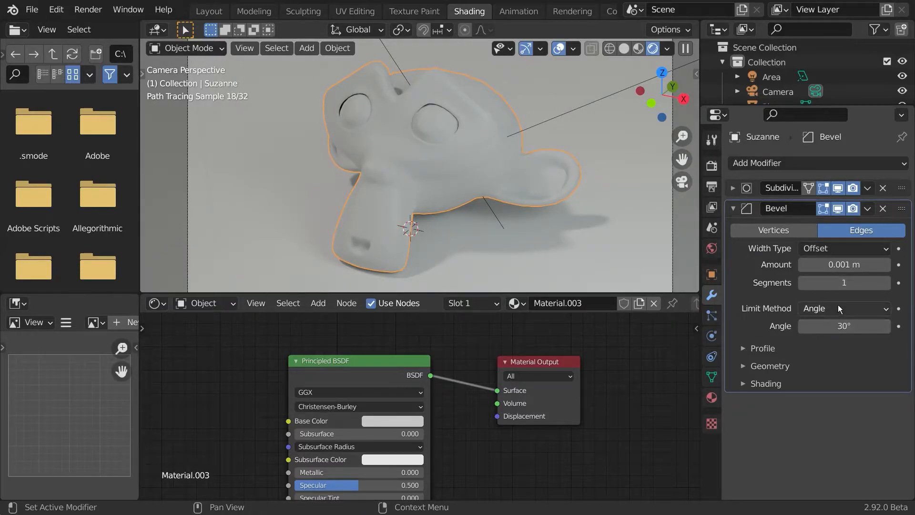
pyautogui.click(843, 308)
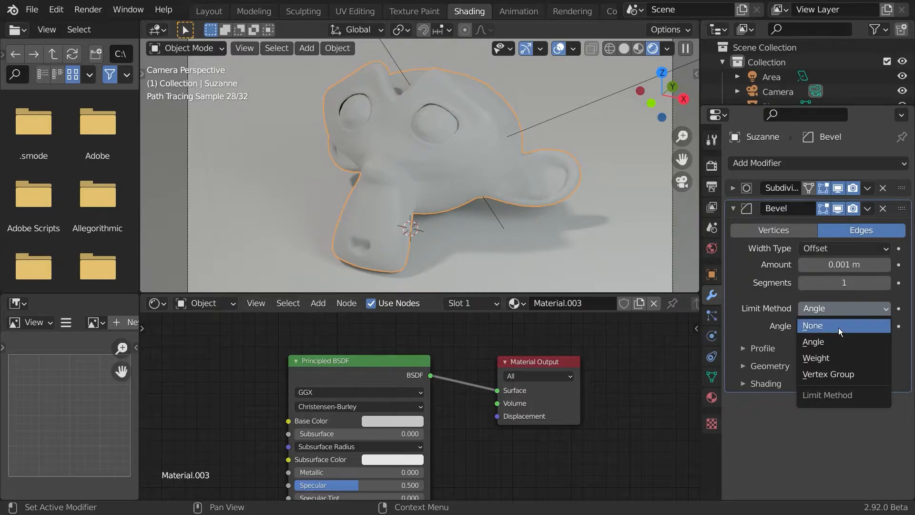
pyautogui.click(812, 325)
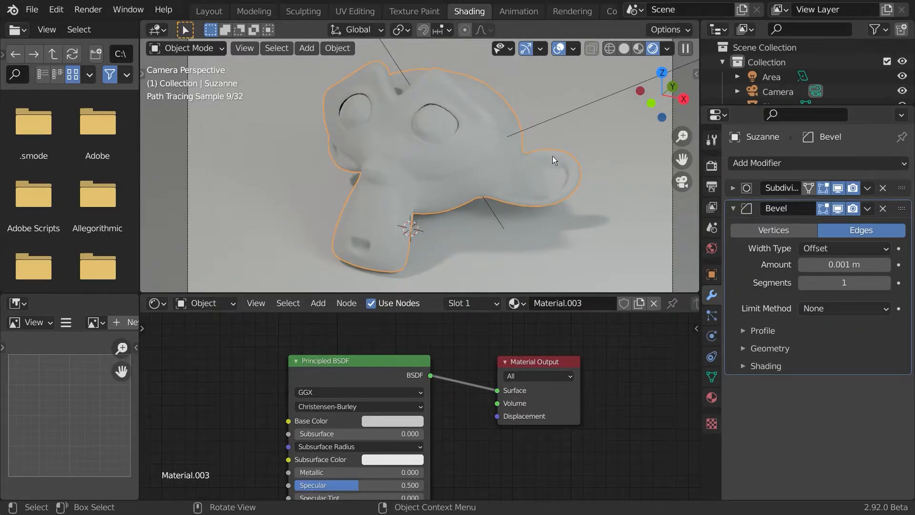
pyautogui.moveTo(555, 194)
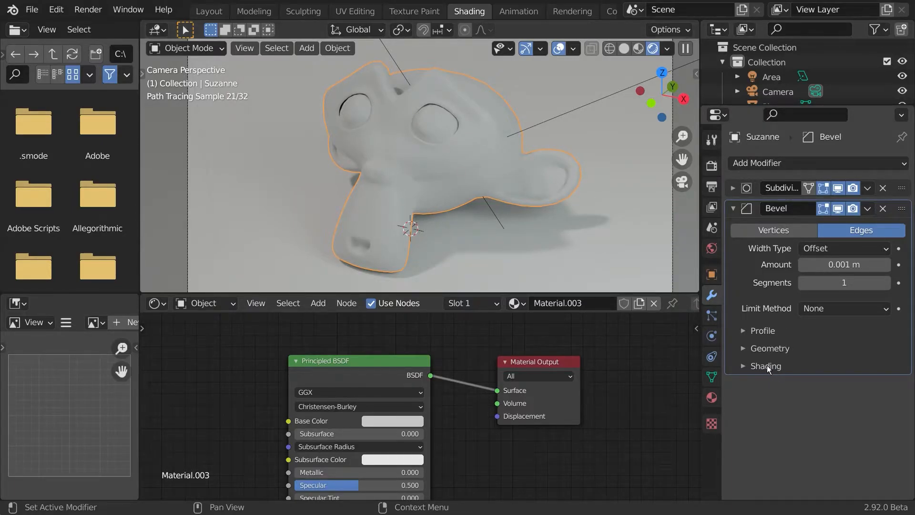
pyautogui.click(766, 366)
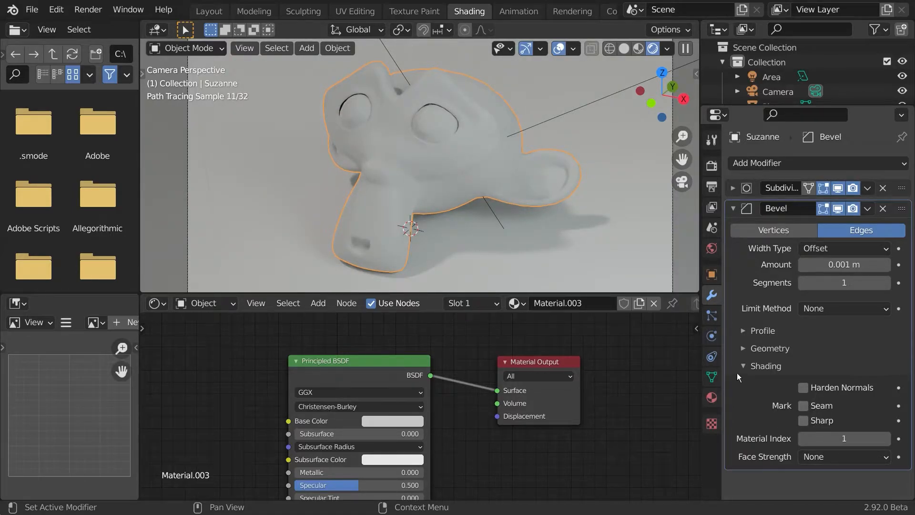
# - Add a second material slot on Suzanne holding new Material.004
pyautogui.click(711, 398)
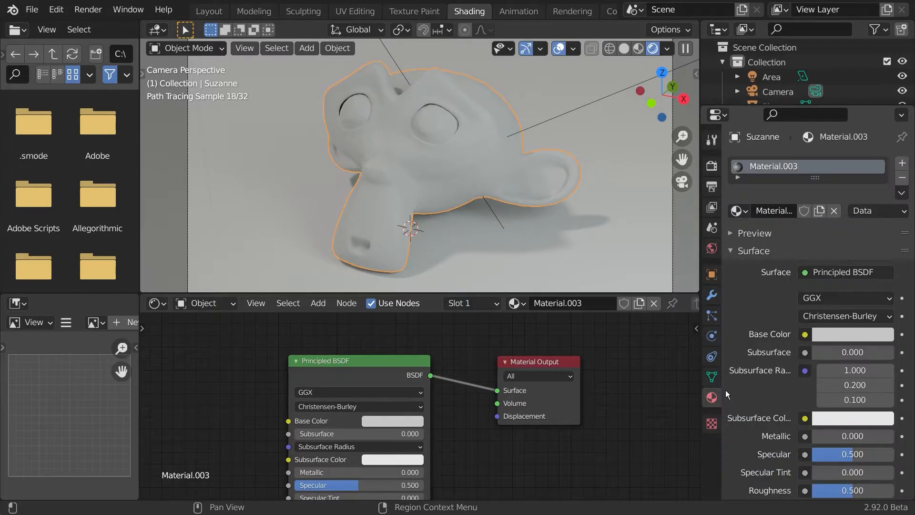
pyautogui.click(902, 162)
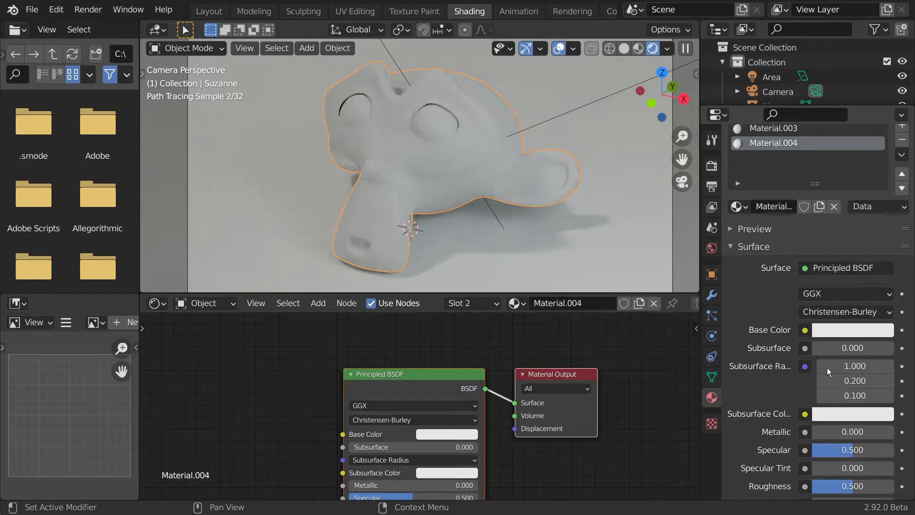
pyautogui.click(852, 330)
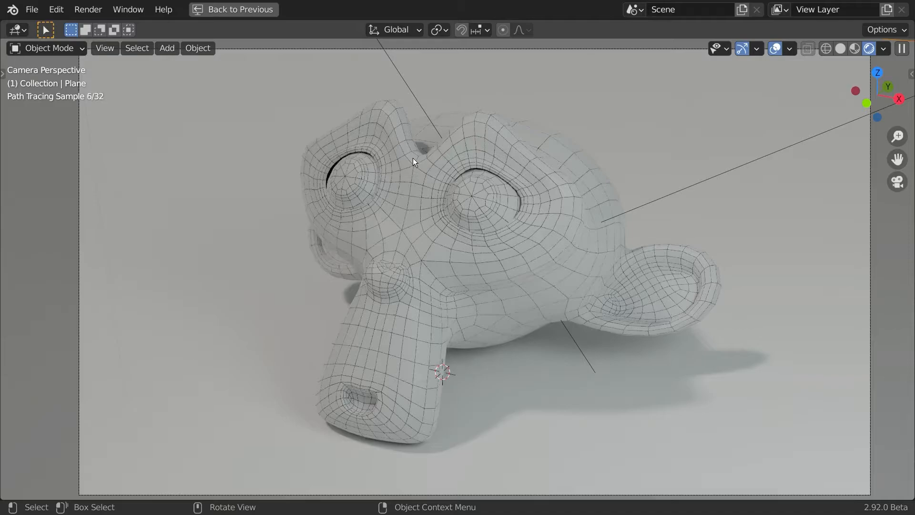
pyautogui.moveTo(483, 270)
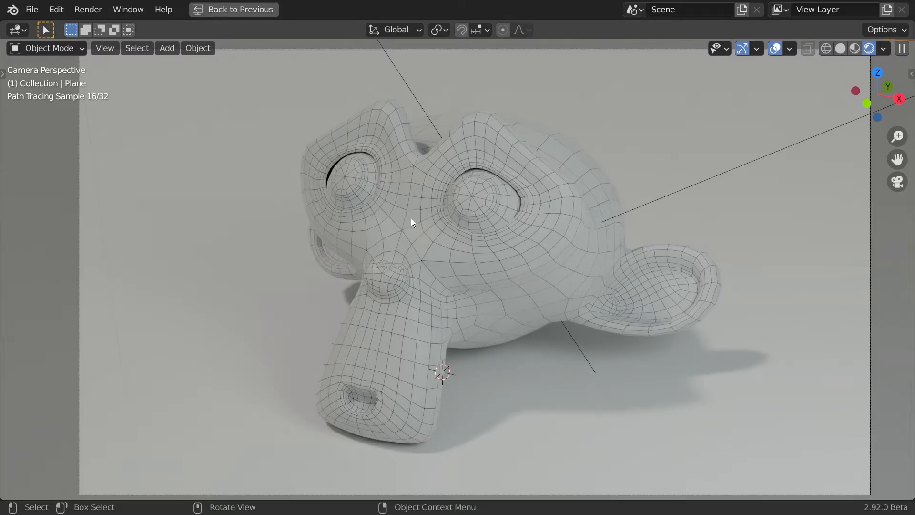
# - Exit the maximized 3D viewport back to the Shading workspace layout
pyautogui.click(470, 10)
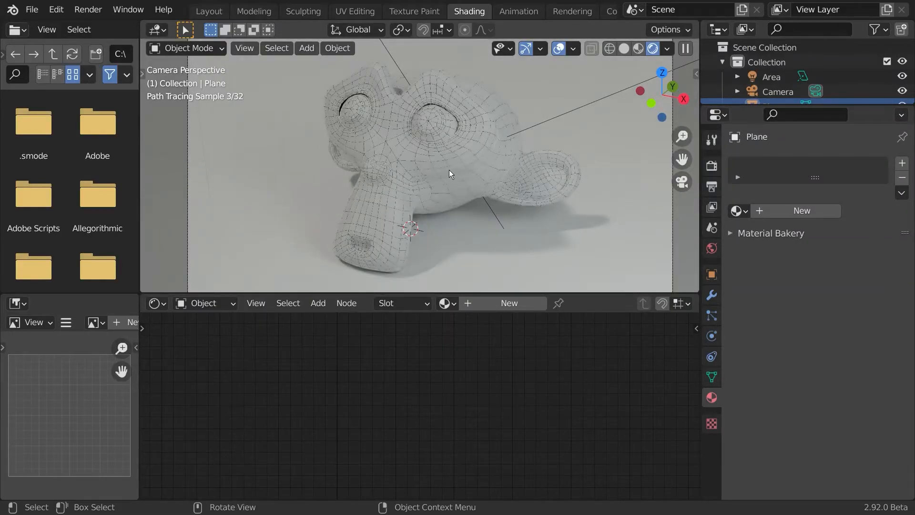
# - Select Suzanne and enable the Material Index data pass in View Layer Properties
pyautogui.click(441, 170)
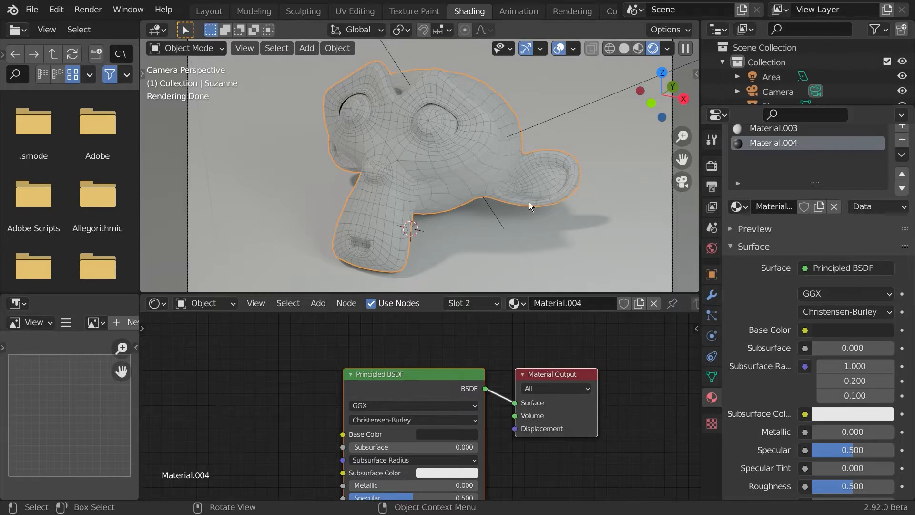
pyautogui.scroll(-3)
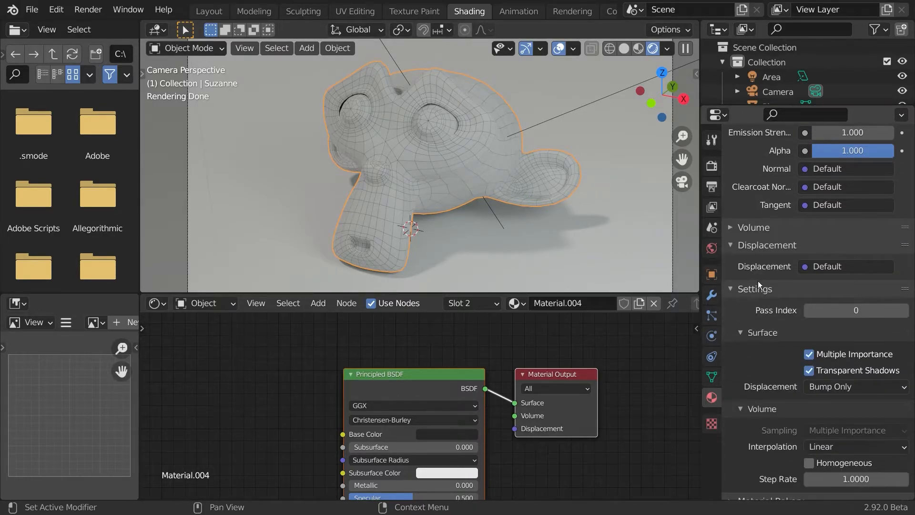
pyautogui.scroll(-3)
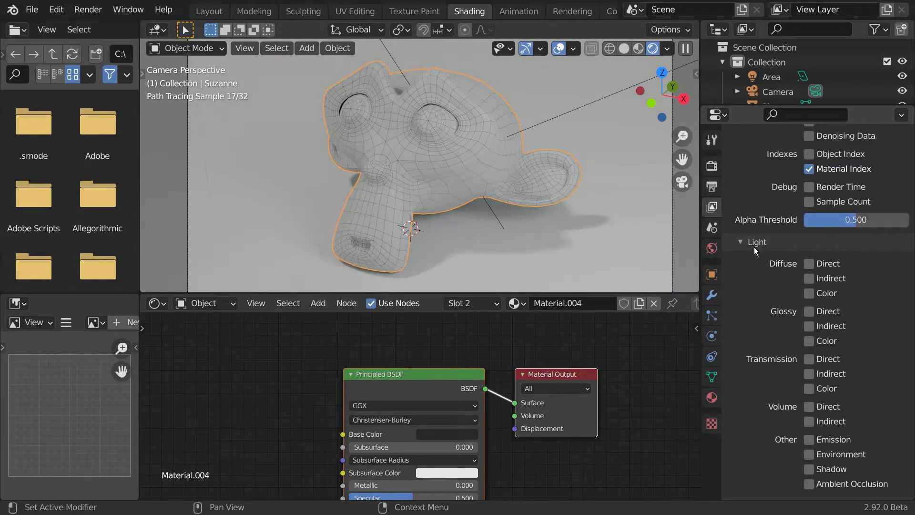
pyautogui.scroll(-3)
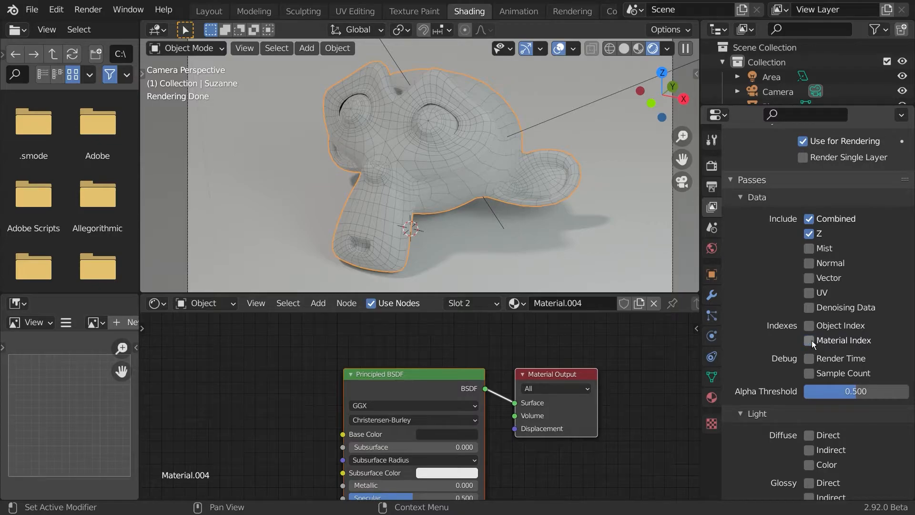
pyautogui.click(810, 340)
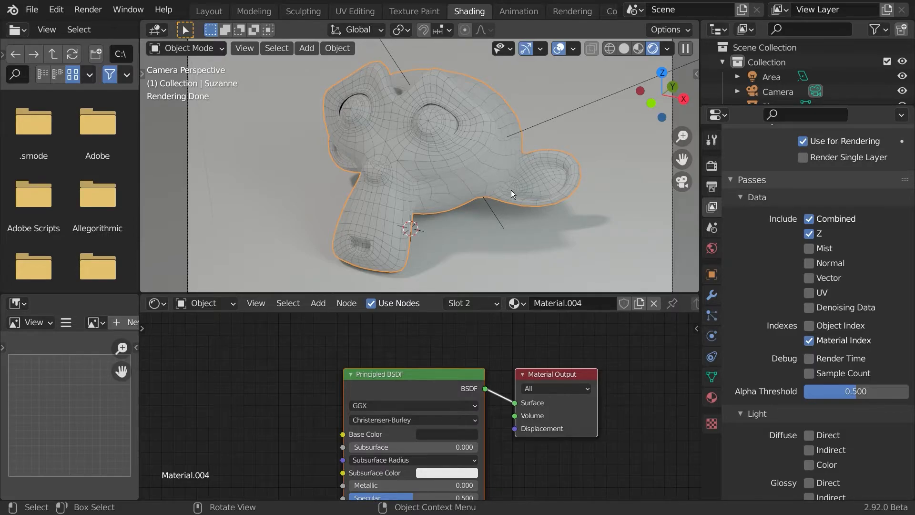
pyautogui.moveTo(525, 174)
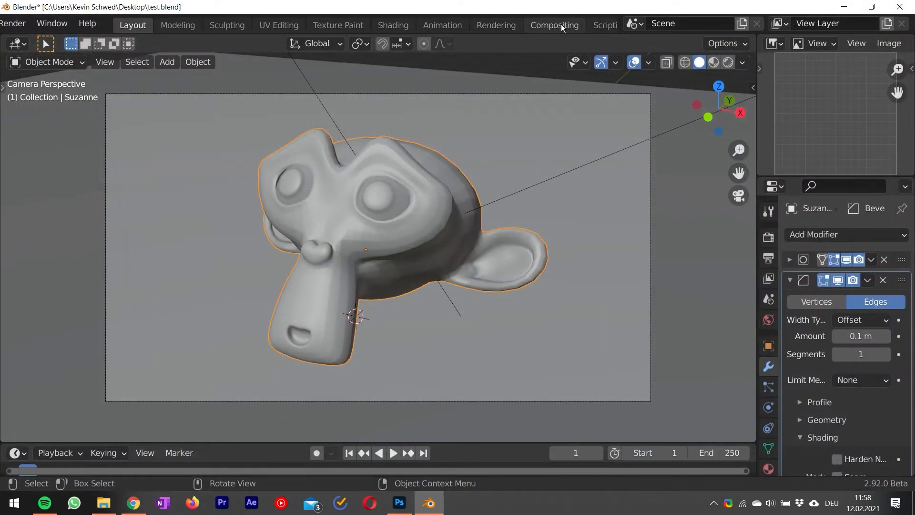
# - In the Compositing workspace, wire Render Layers IndexMA into the Viewer to show the wireframe mask
pyautogui.click(553, 25)
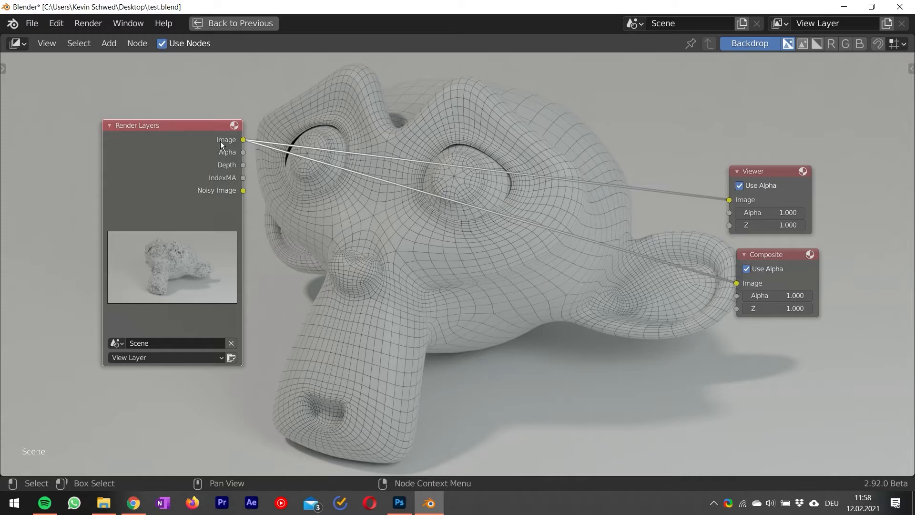
pyautogui.moveTo(172, 125); pyautogui.dragTo(164, 127)
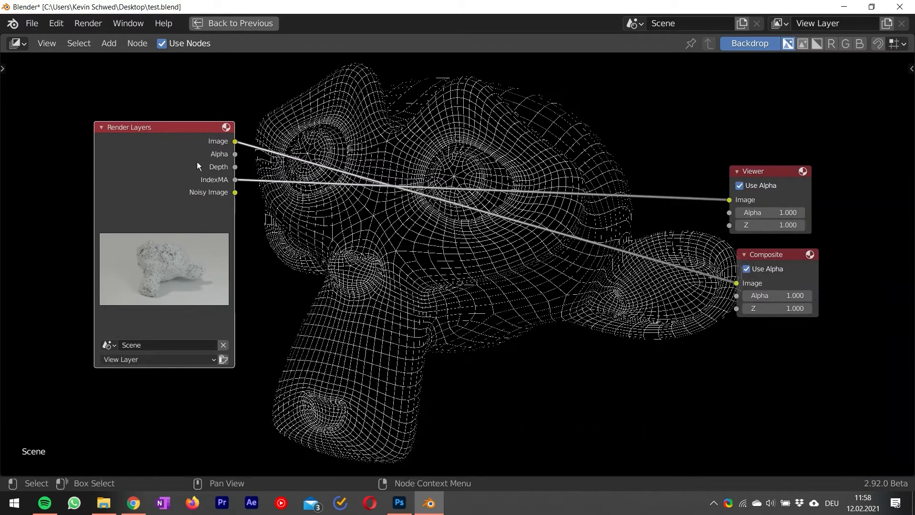
pyautogui.moveTo(212, 199)
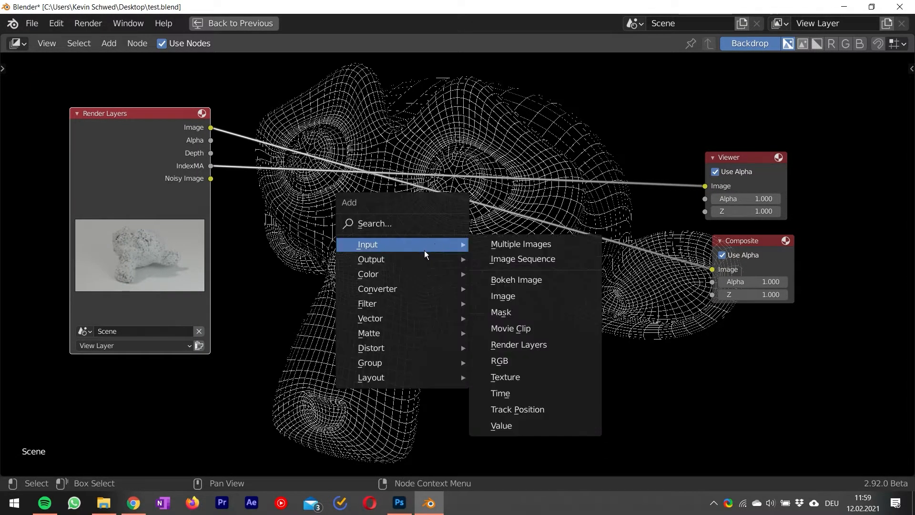
# - Add a Mix node combining the render image with the IndexMA matte, output to the Viewer
pyautogui.write('mix')
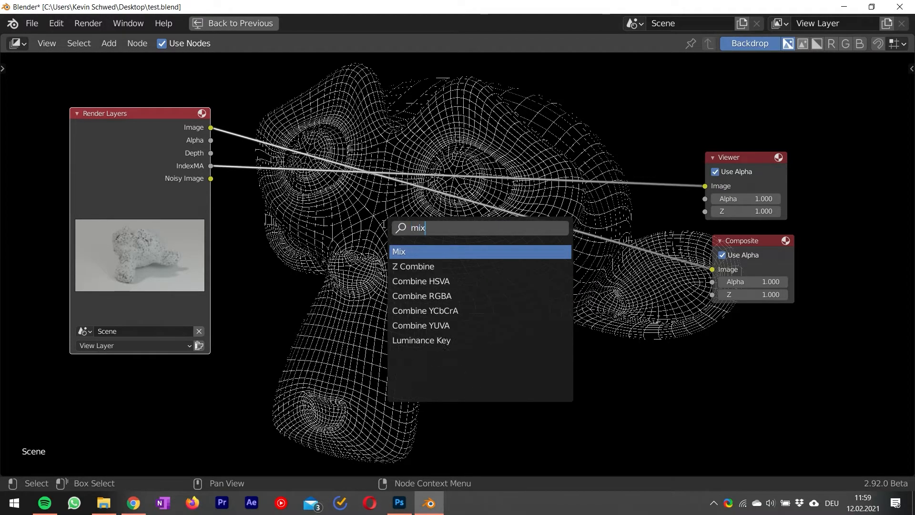
pyautogui.click(400, 250)
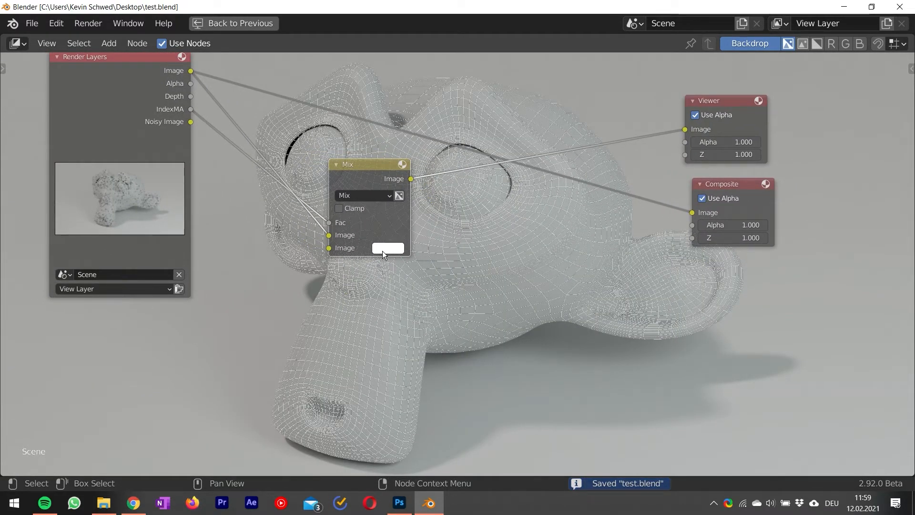
pyautogui.moveTo(434, 286)
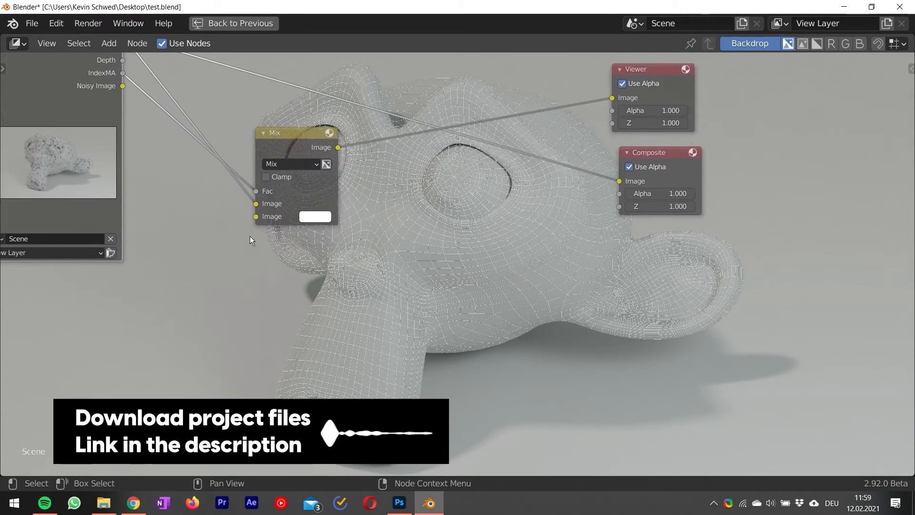
# - Set the Mix node's second Image colour to a near-black dark navy for the wireframe lines
pyautogui.click(314, 216)
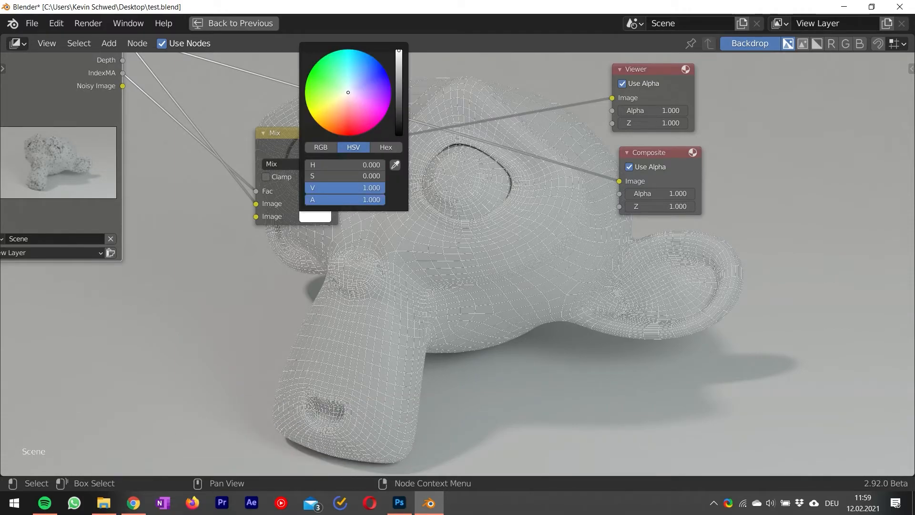
pyautogui.click(351, 87)
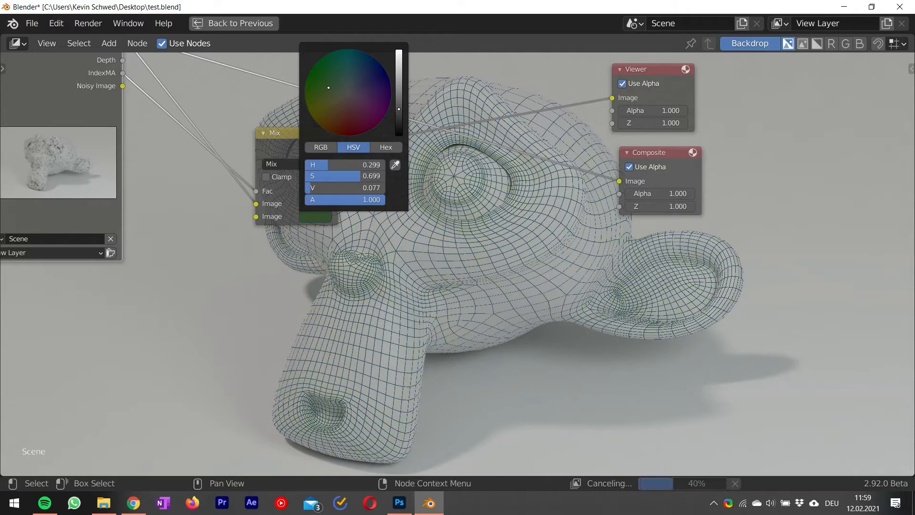
pyautogui.click(362, 86)
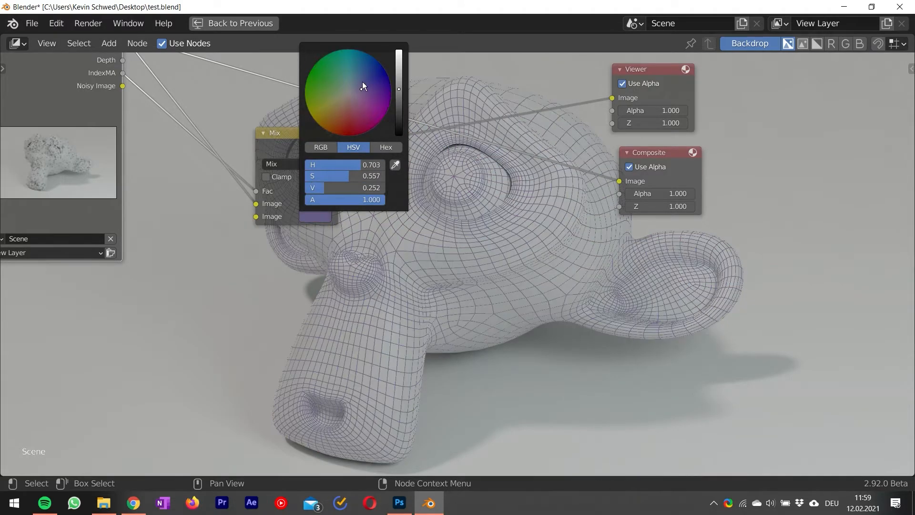
pyautogui.click(358, 80)
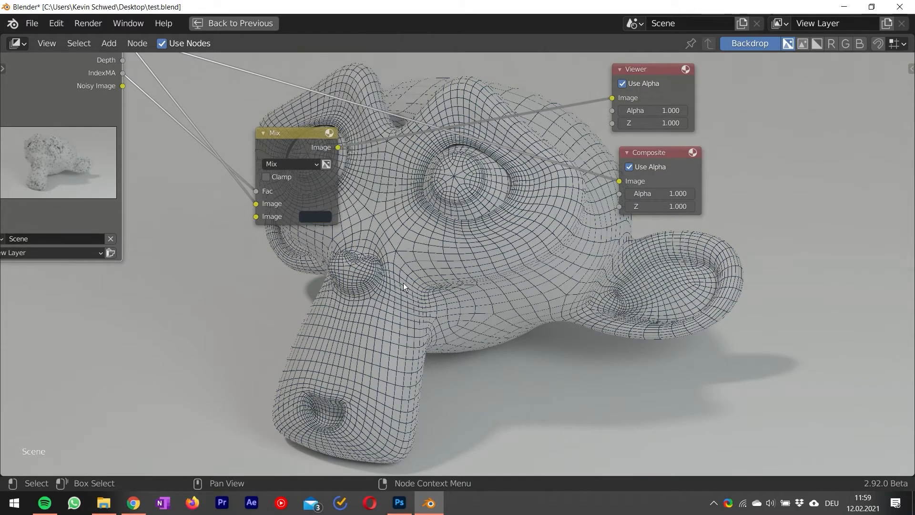
pyautogui.moveTo(405, 287); pyautogui.dragTo(458, 331)
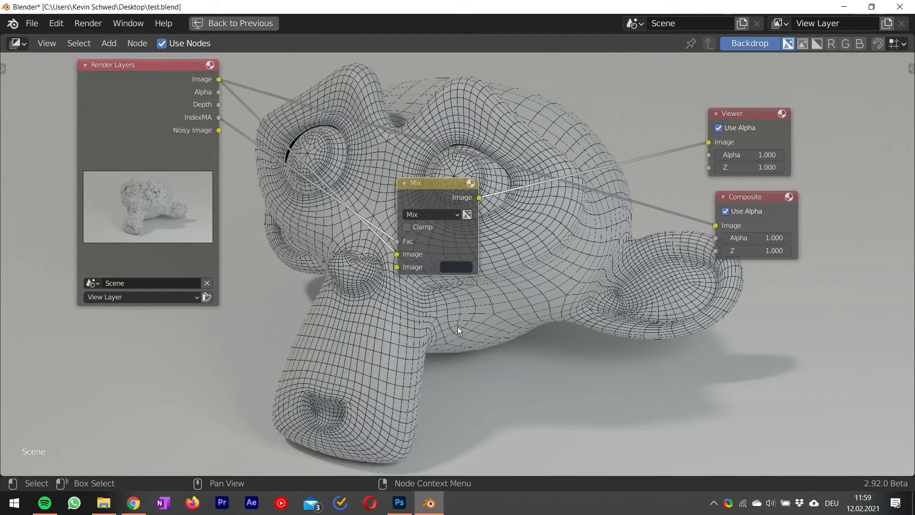
pyautogui.moveTo(458, 330); pyautogui.dragTo(325, 245)
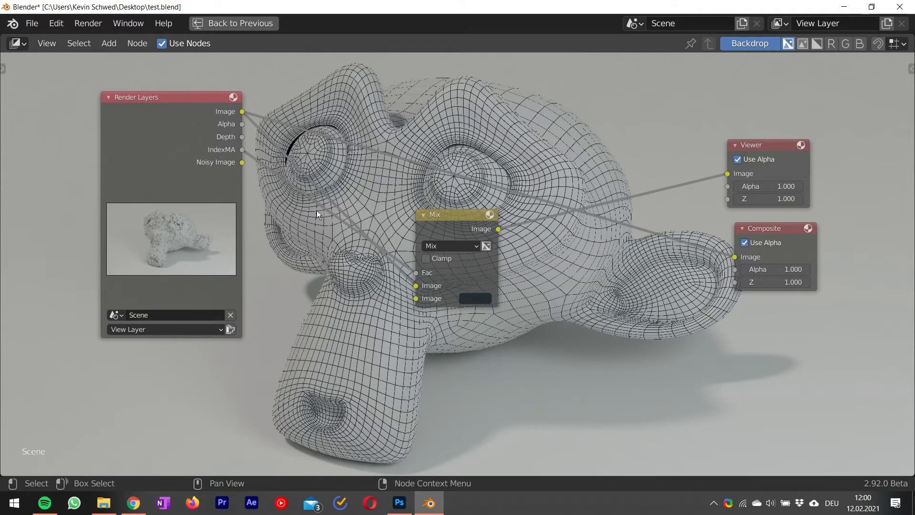
pyautogui.moveTo(338, 256)
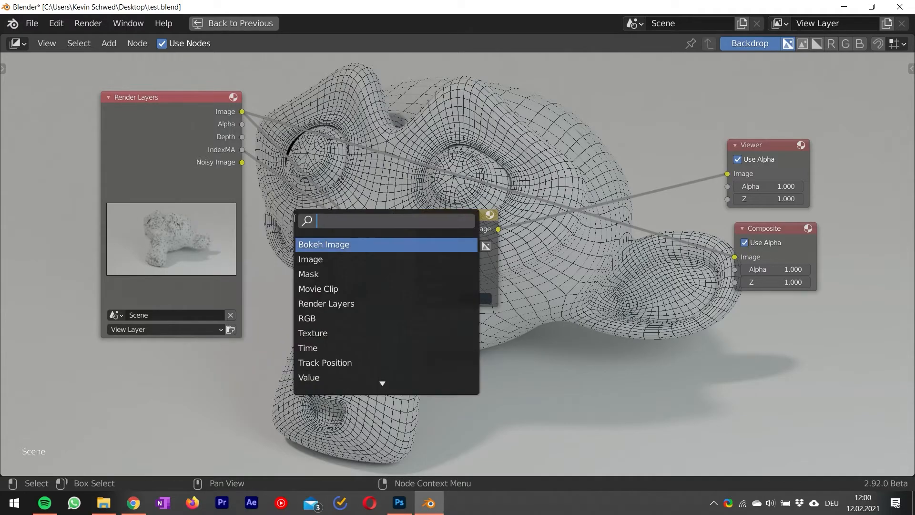
# - Add a Dilate/Erode node on the IndexMA-to-Mix link and set its mode to Feather
pyautogui.write('dil')
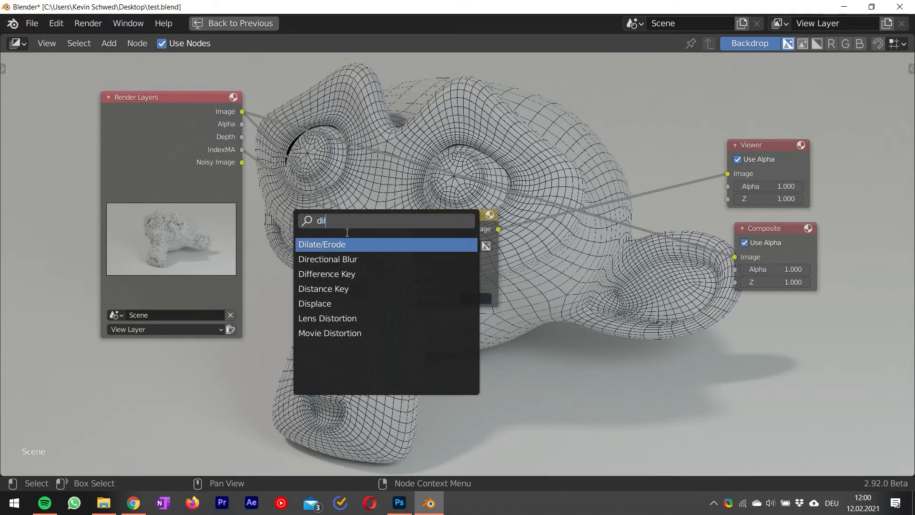
pyautogui.click(322, 244)
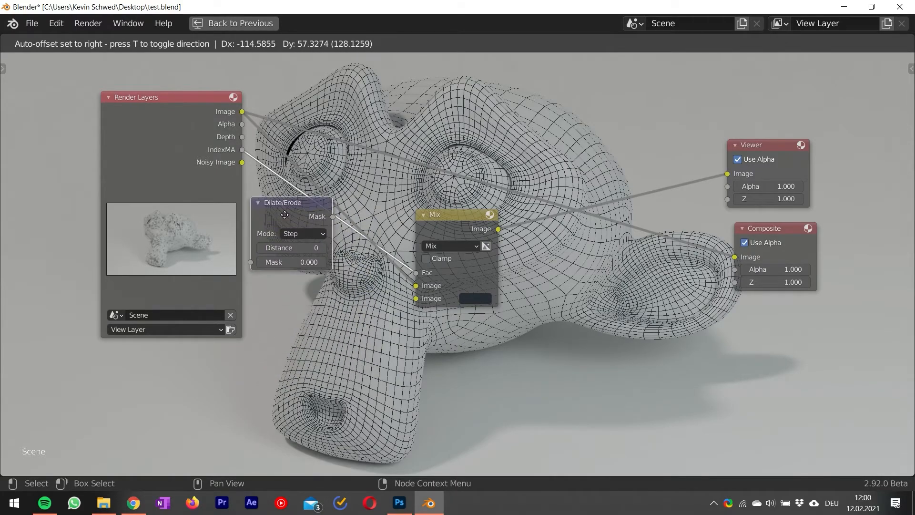
pyautogui.moveTo(285, 213); pyautogui.dragTo(275, 208)
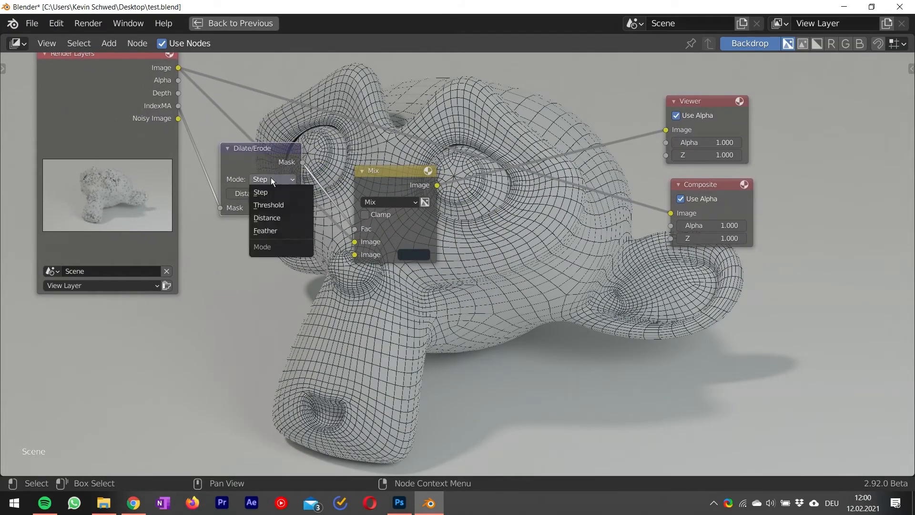
pyautogui.click(265, 230)
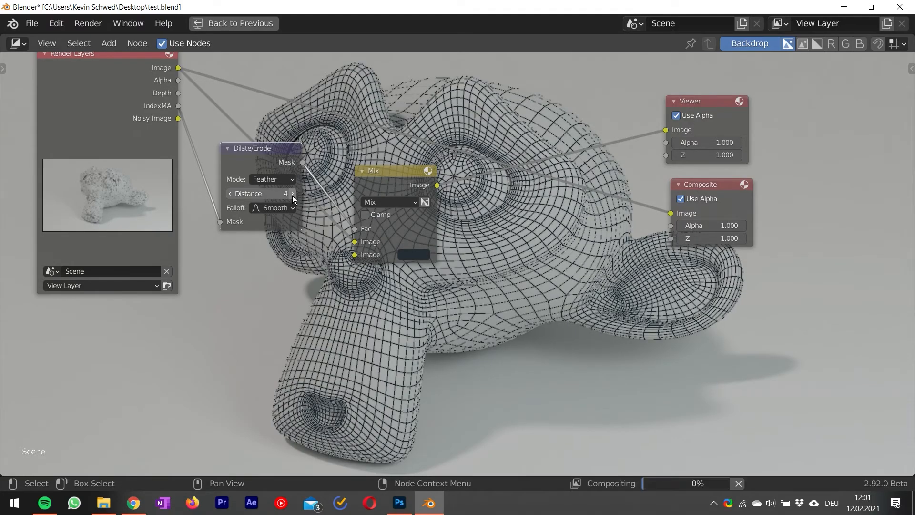
# - Experiment with the Dilate/Erode distance and settle on -3 to thin the wireframe lines
pyautogui.click(229, 193)
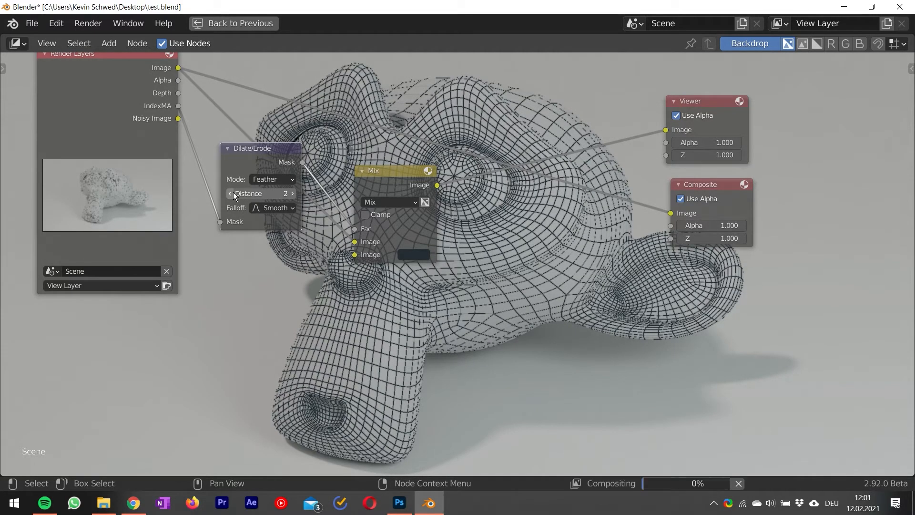
pyautogui.click(293, 193)
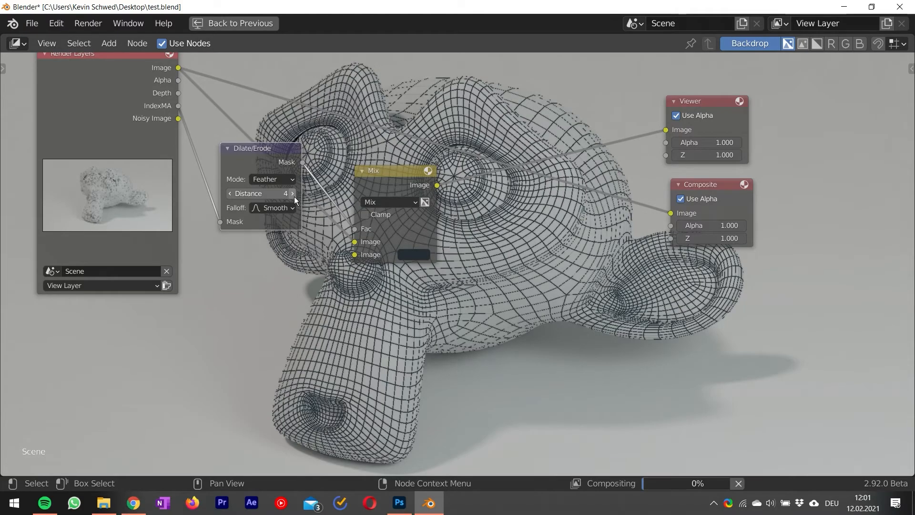
pyautogui.click(230, 194)
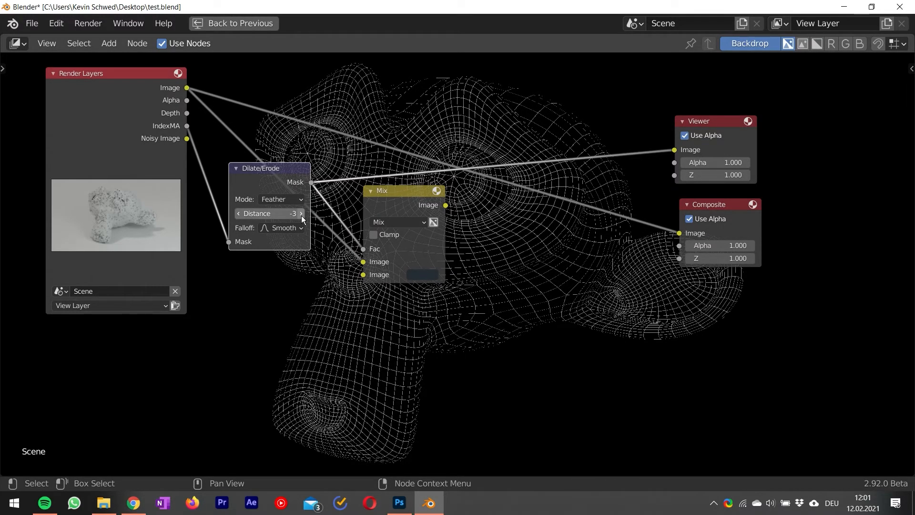
pyautogui.click(300, 212)
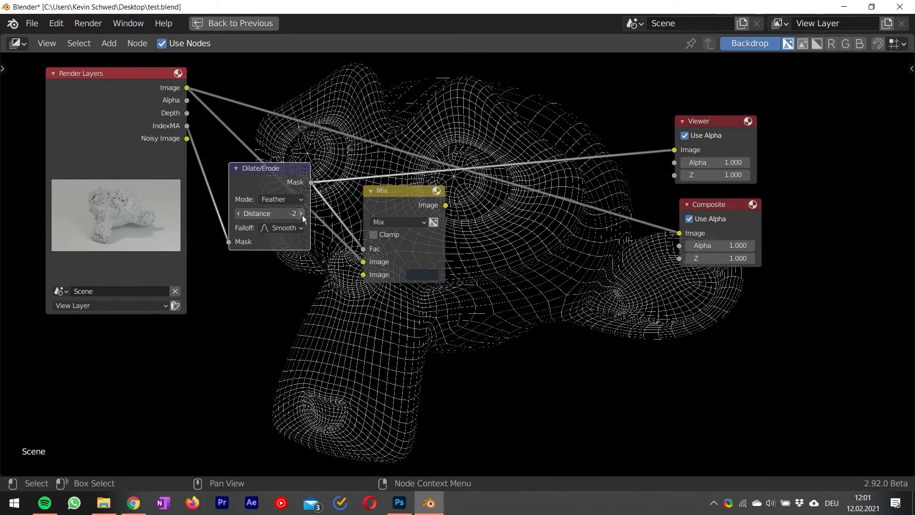
pyautogui.click(301, 213)
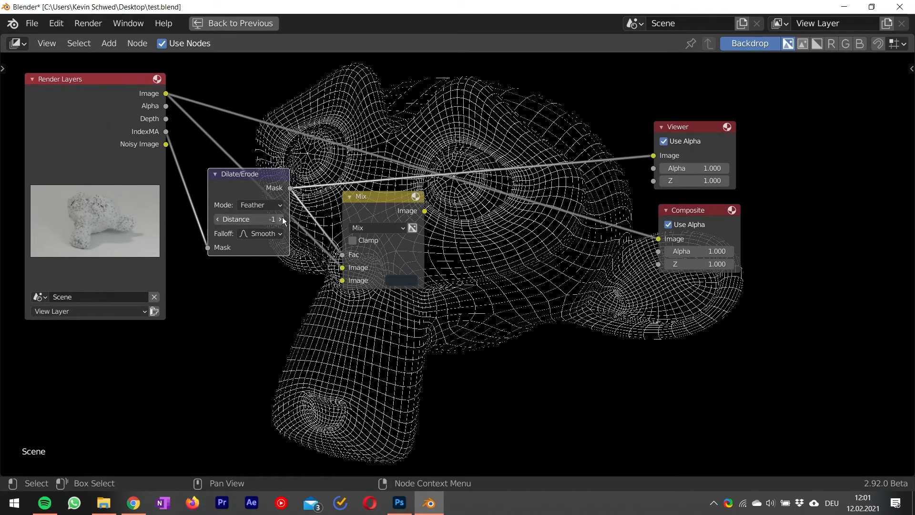
pyautogui.click(280, 220)
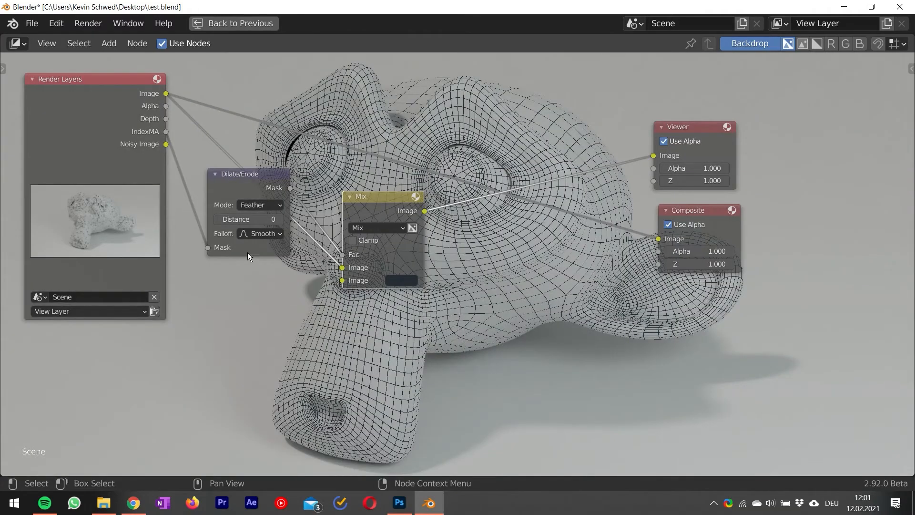
pyautogui.moveTo(272, 219); pyautogui.dragTo(248, 220)
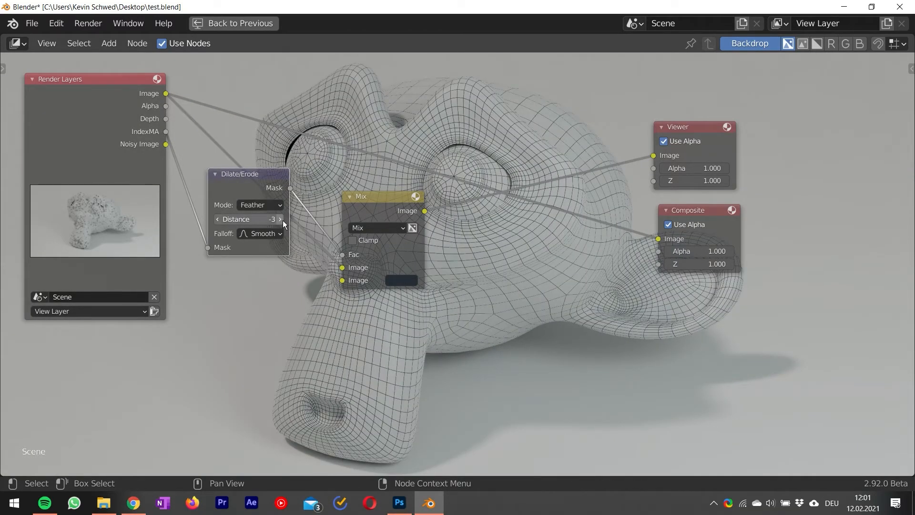